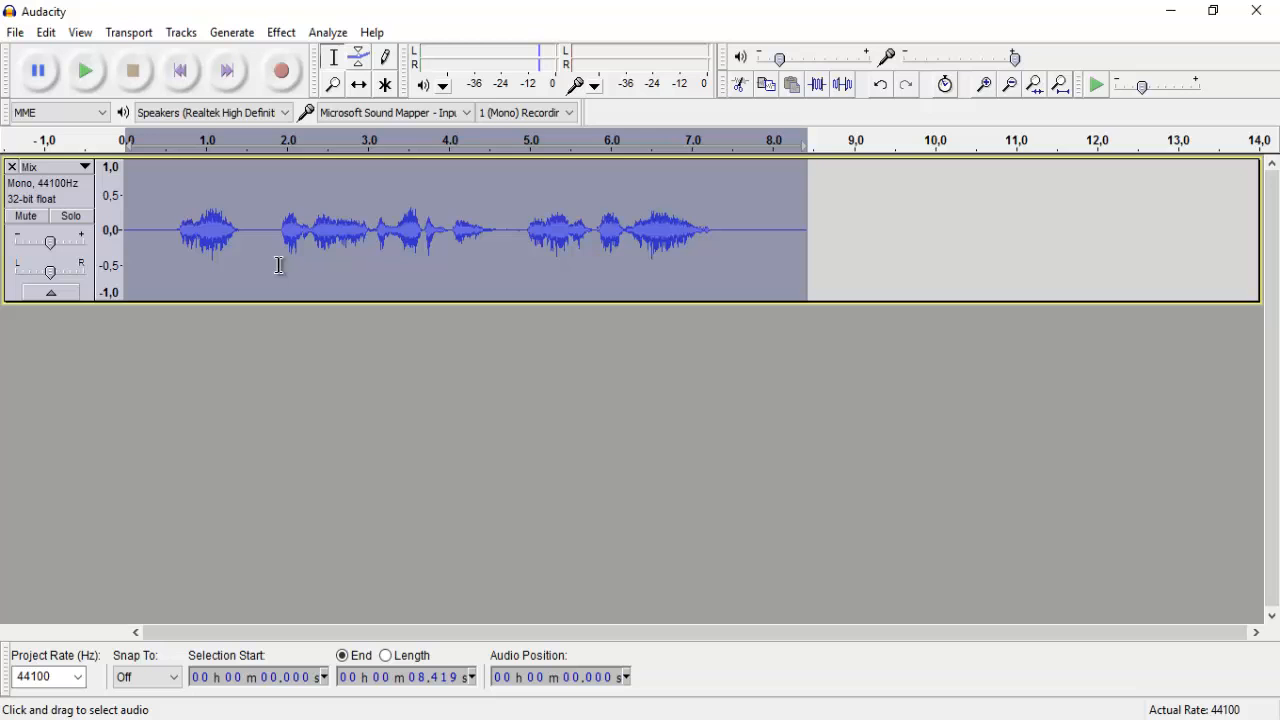
Step: Undo the mixdown and both duplicates, leaving only the original voice track
key("ctrl+z")
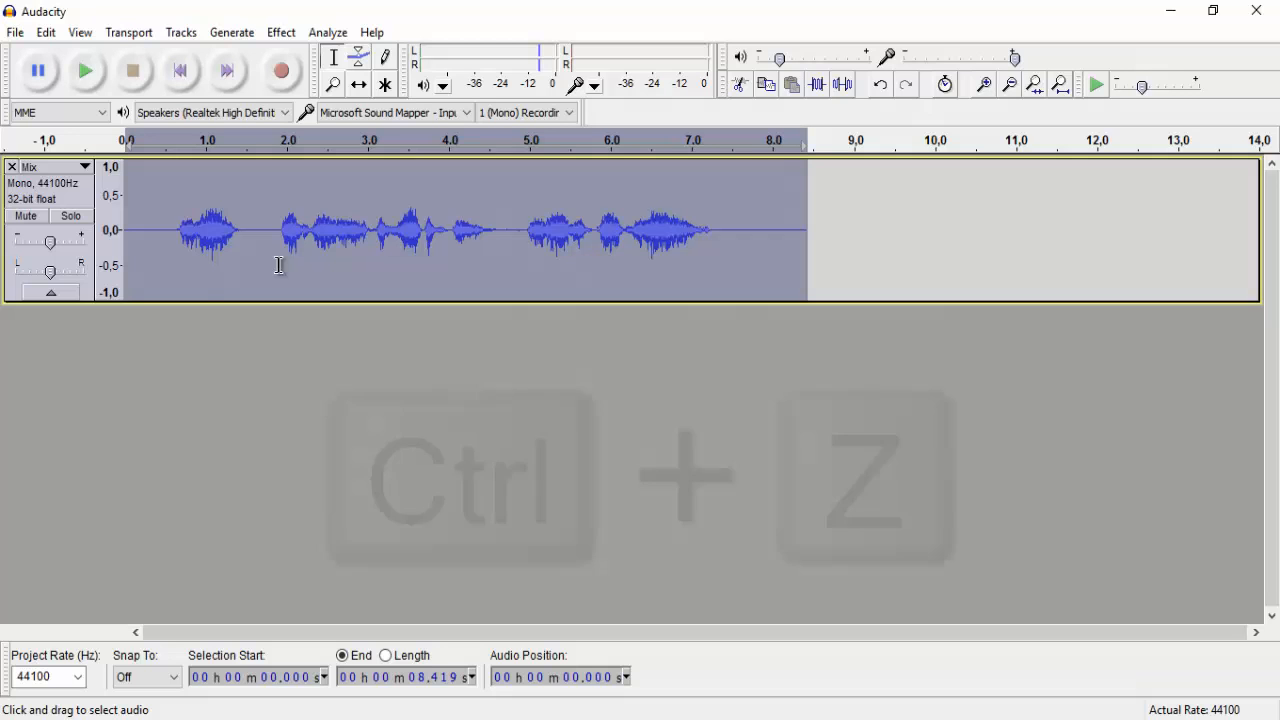
key("ctrl+z")
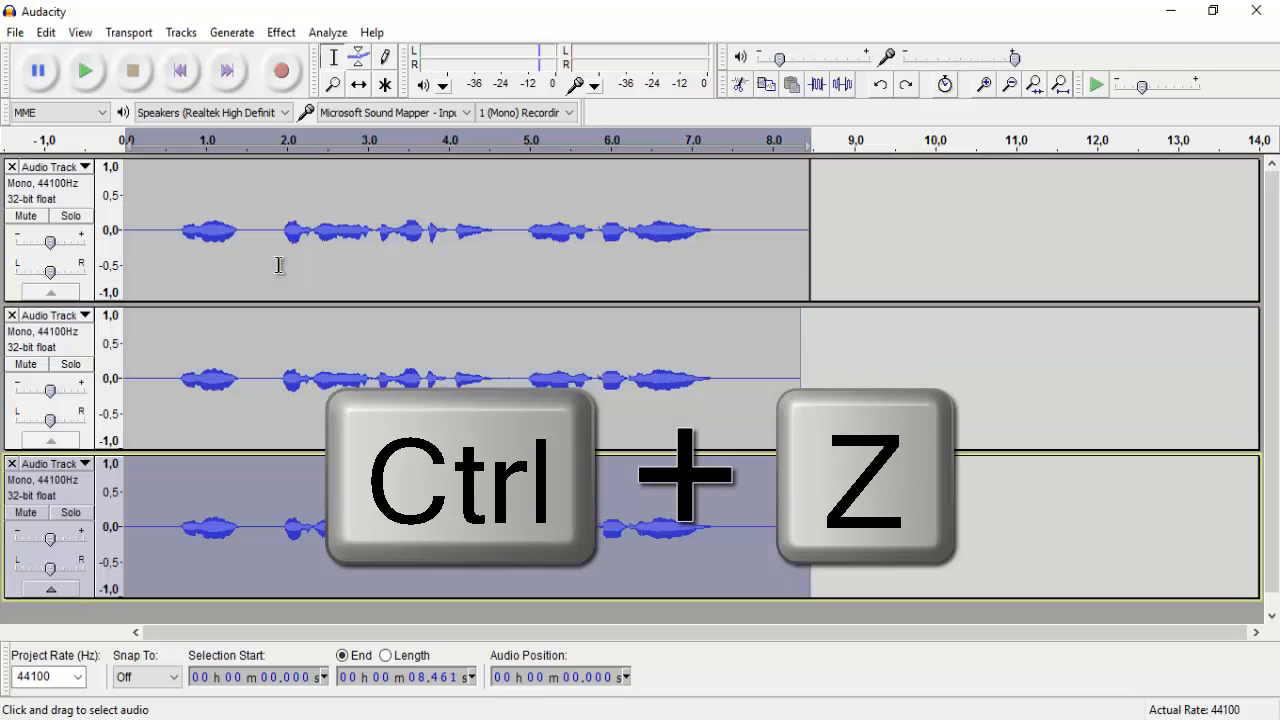
key("ctrl+z")
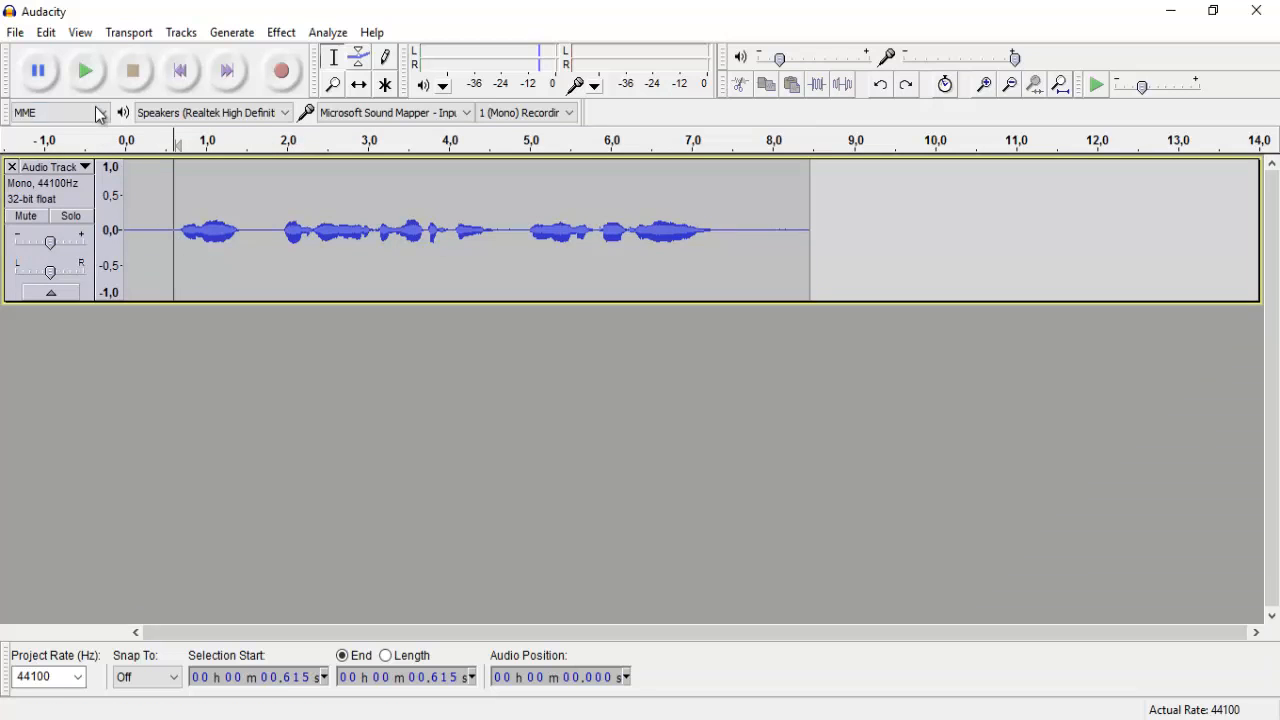
mouse_move(86, 70)
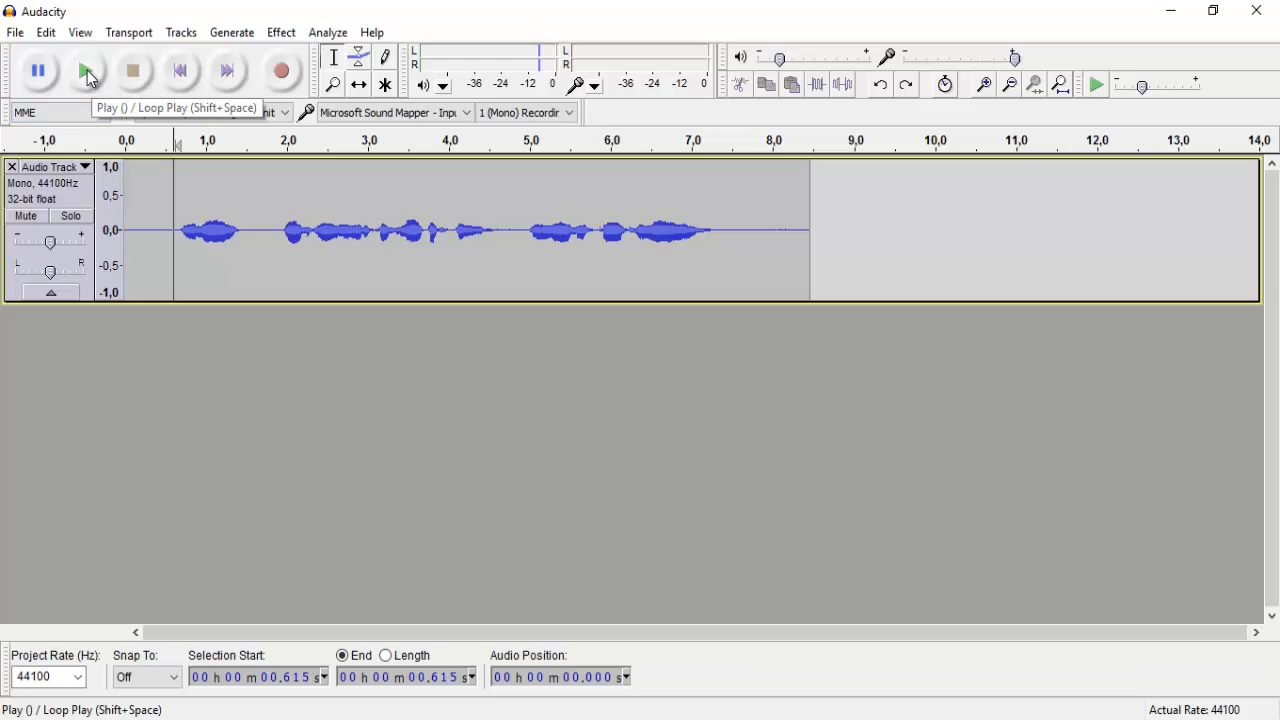
left_click(85, 70)
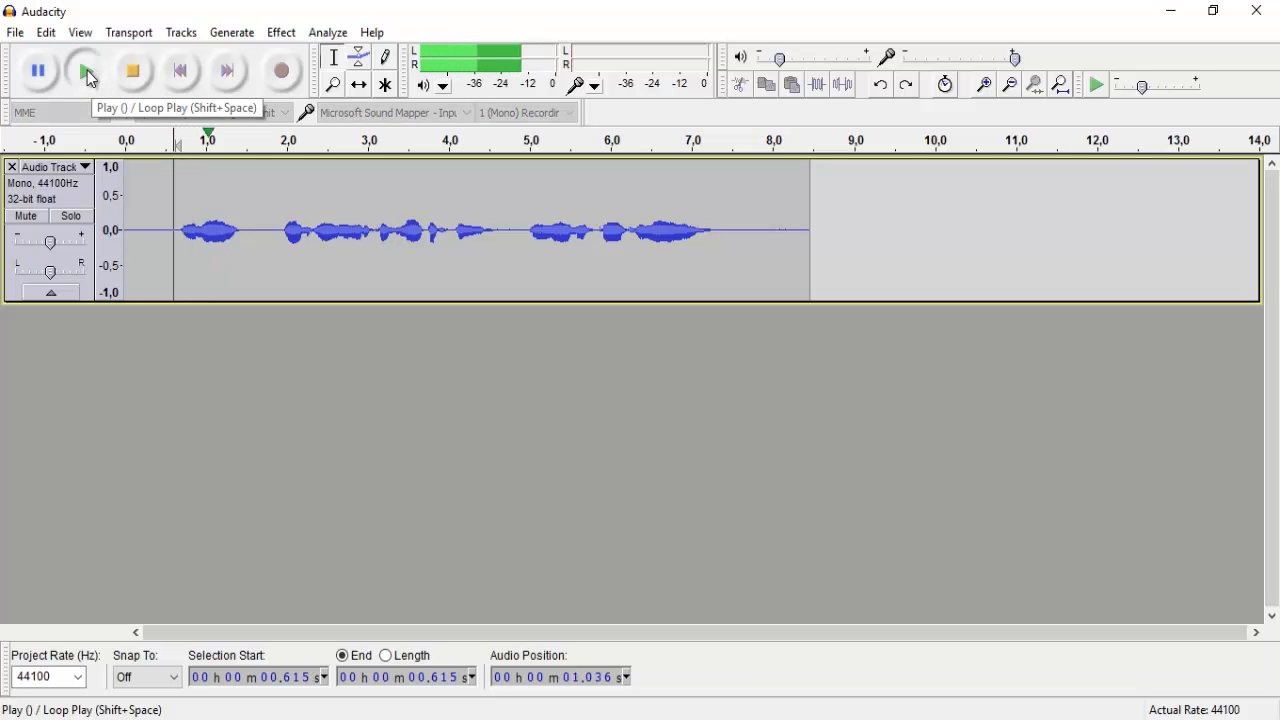
left_click(84, 70)
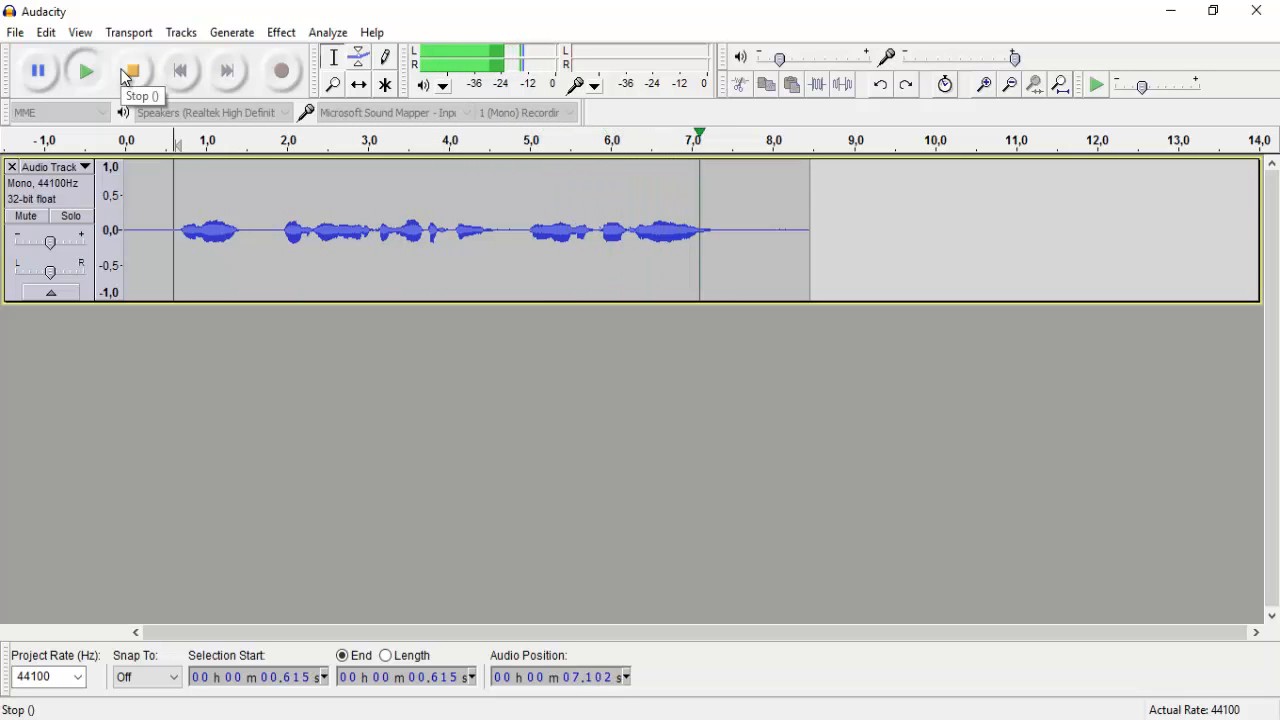
left_click(132, 70)
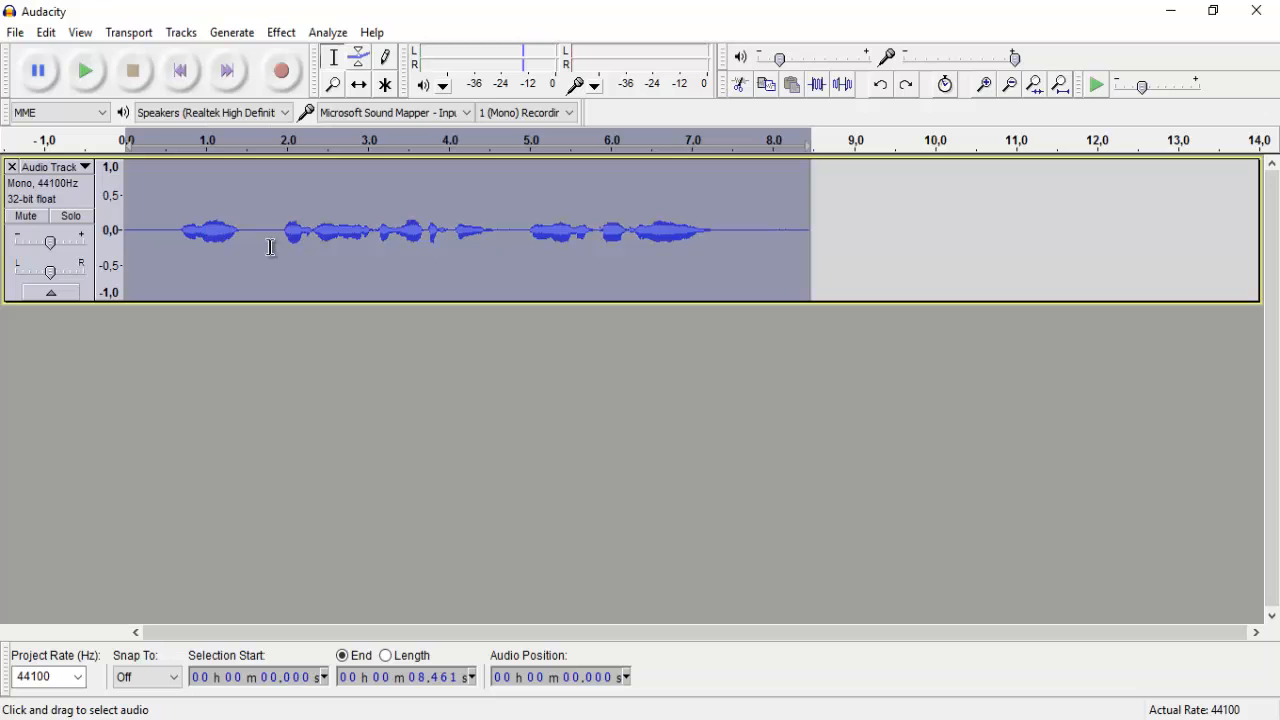
Step: Duplicate the voice track with Ctrl+D to get three identical mono tracks
key("ctrl+d")
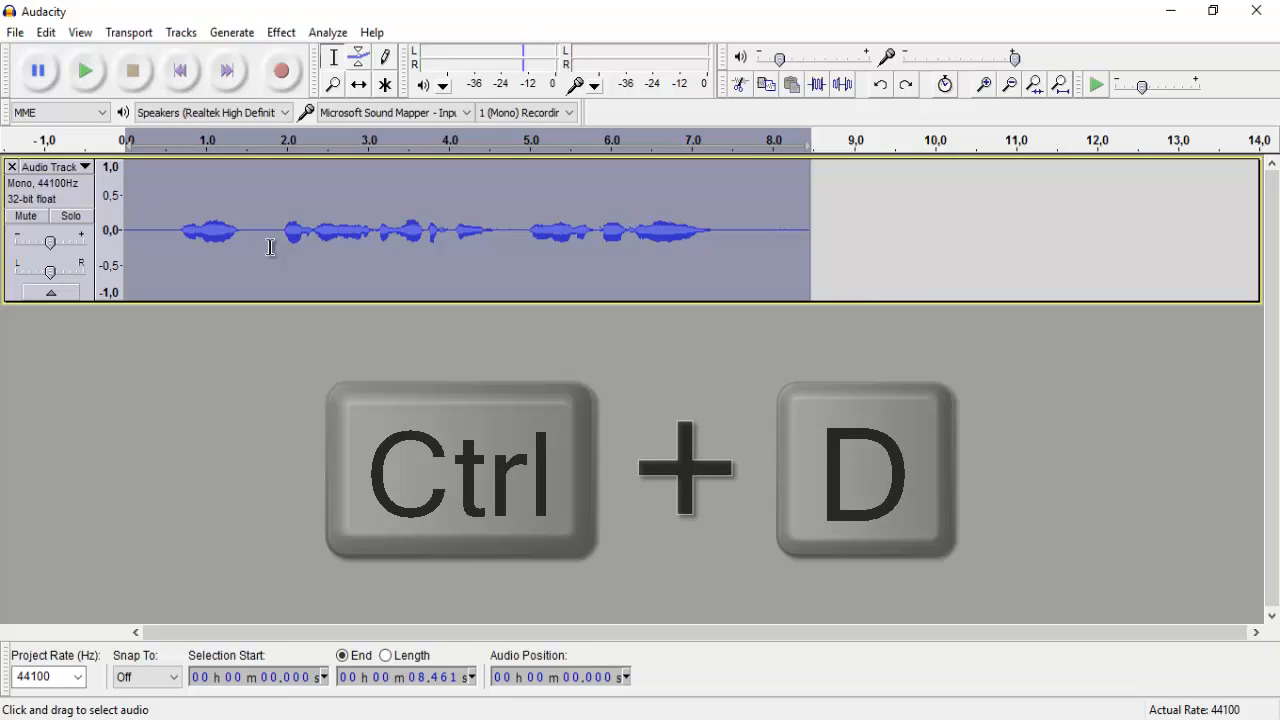
key("ctrl+d")
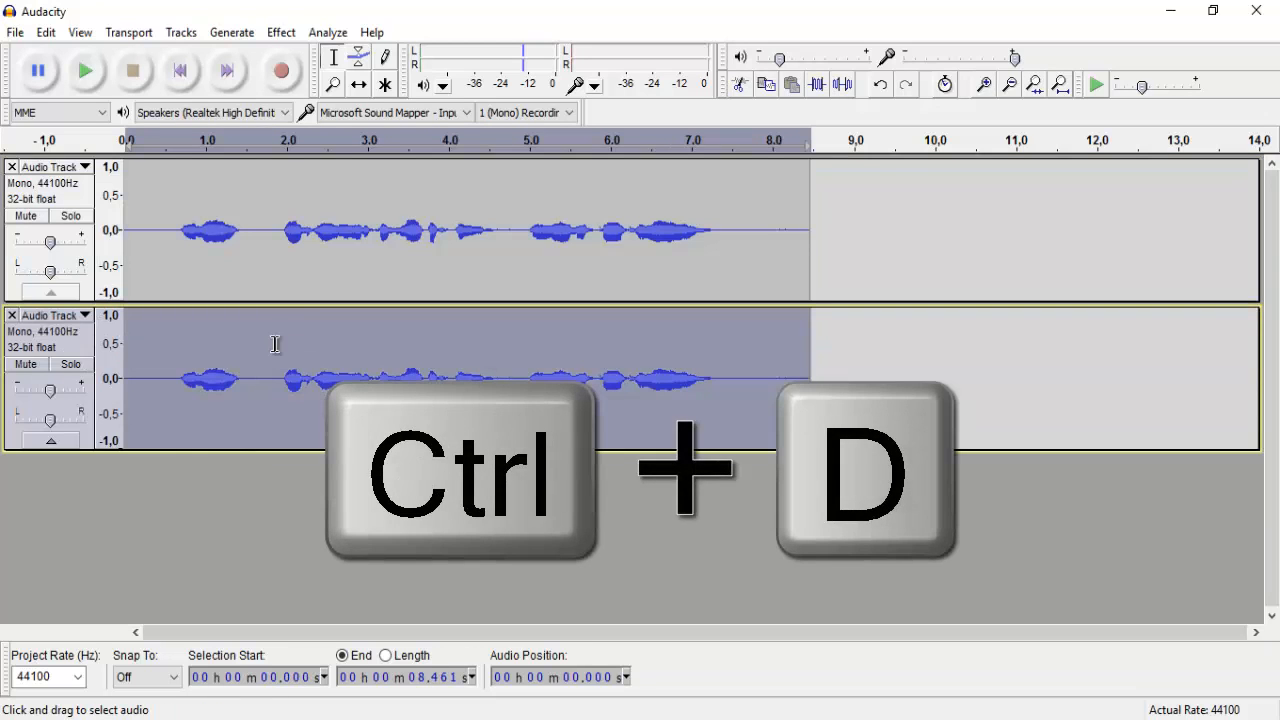
key("ctrl+d")
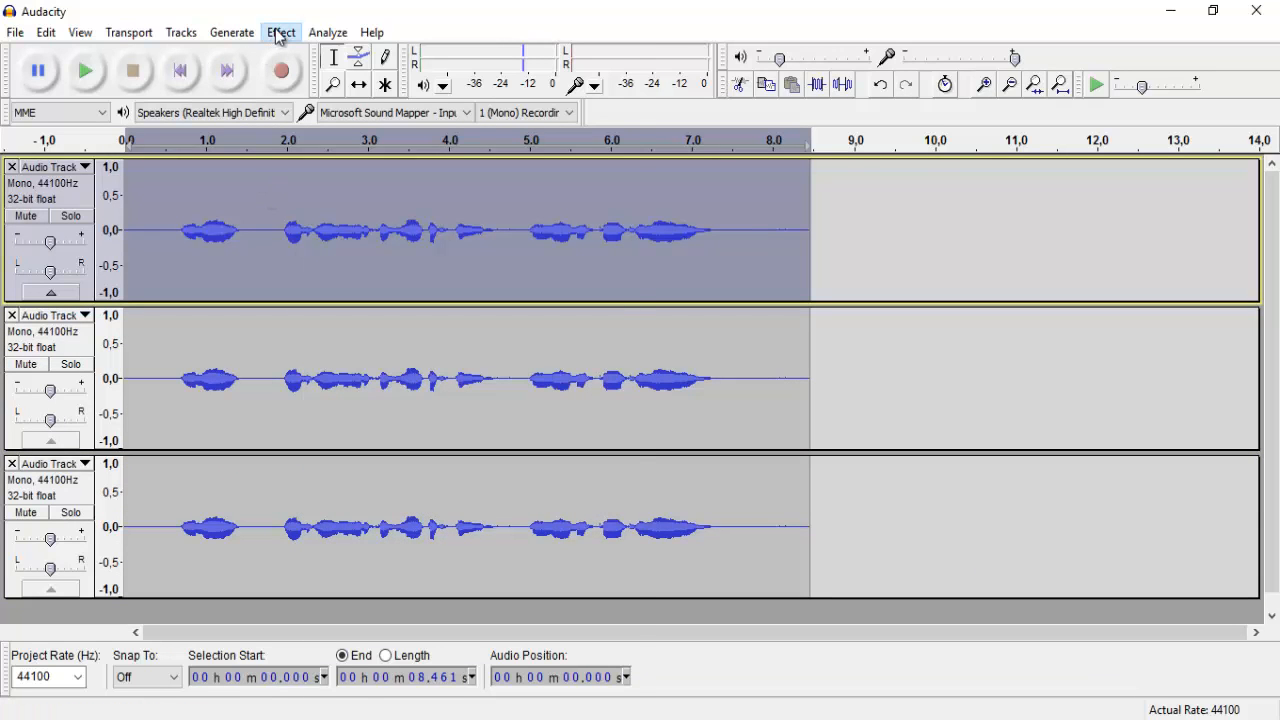
Step: Apply Change Pitch at -9 percent (about -1.63 semitones) to the top voice track
left_click(281, 32)
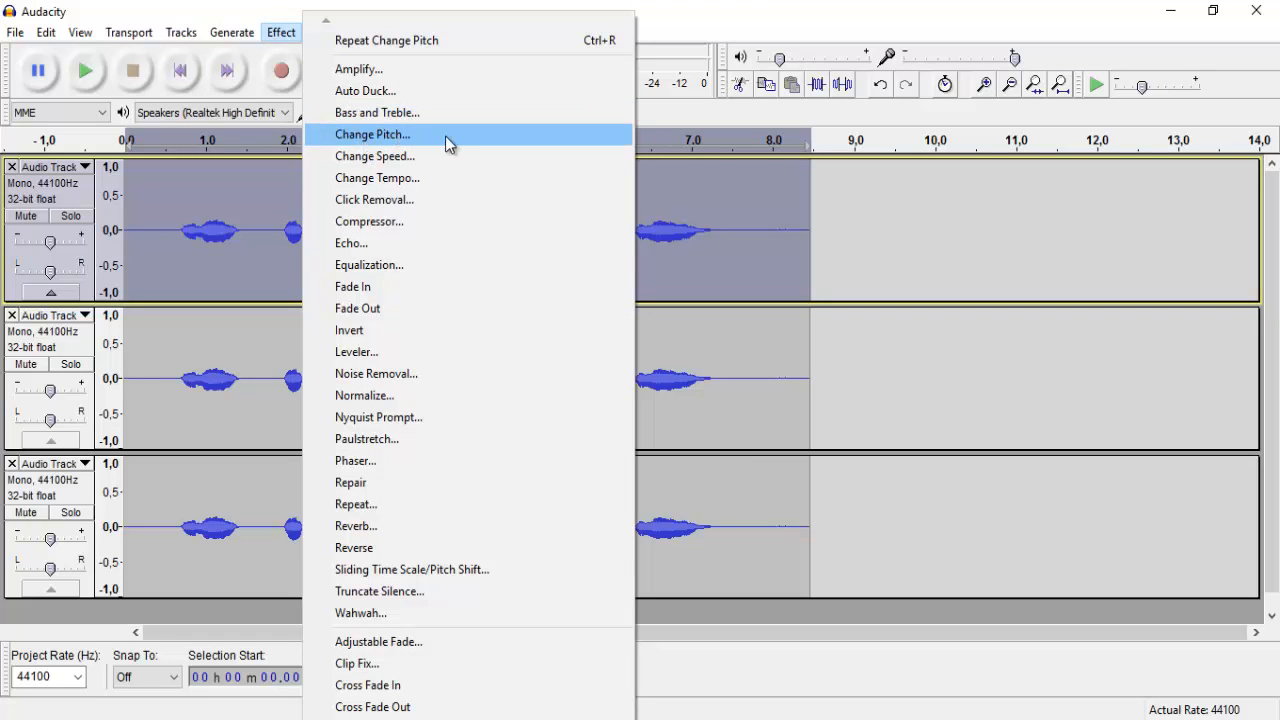
left_click(372, 134)
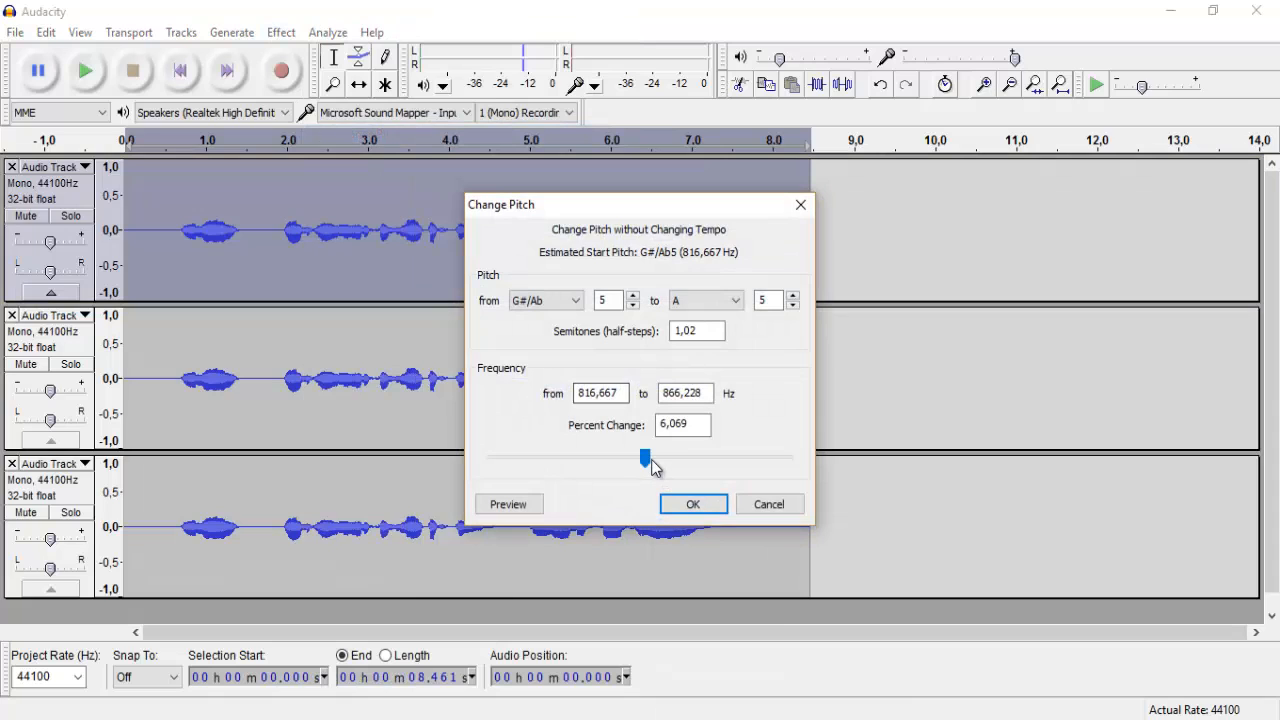
left_click_drag(645, 458, 630, 458)
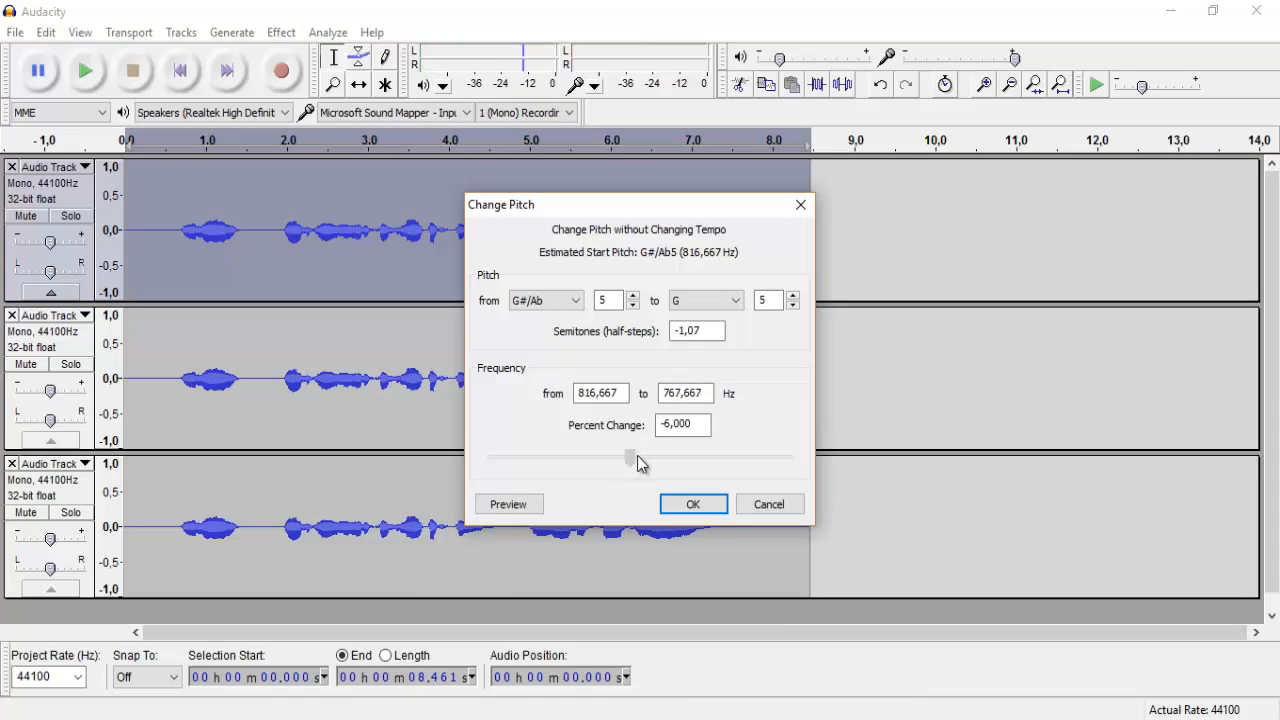
left_click_drag(630, 458, 620, 458)
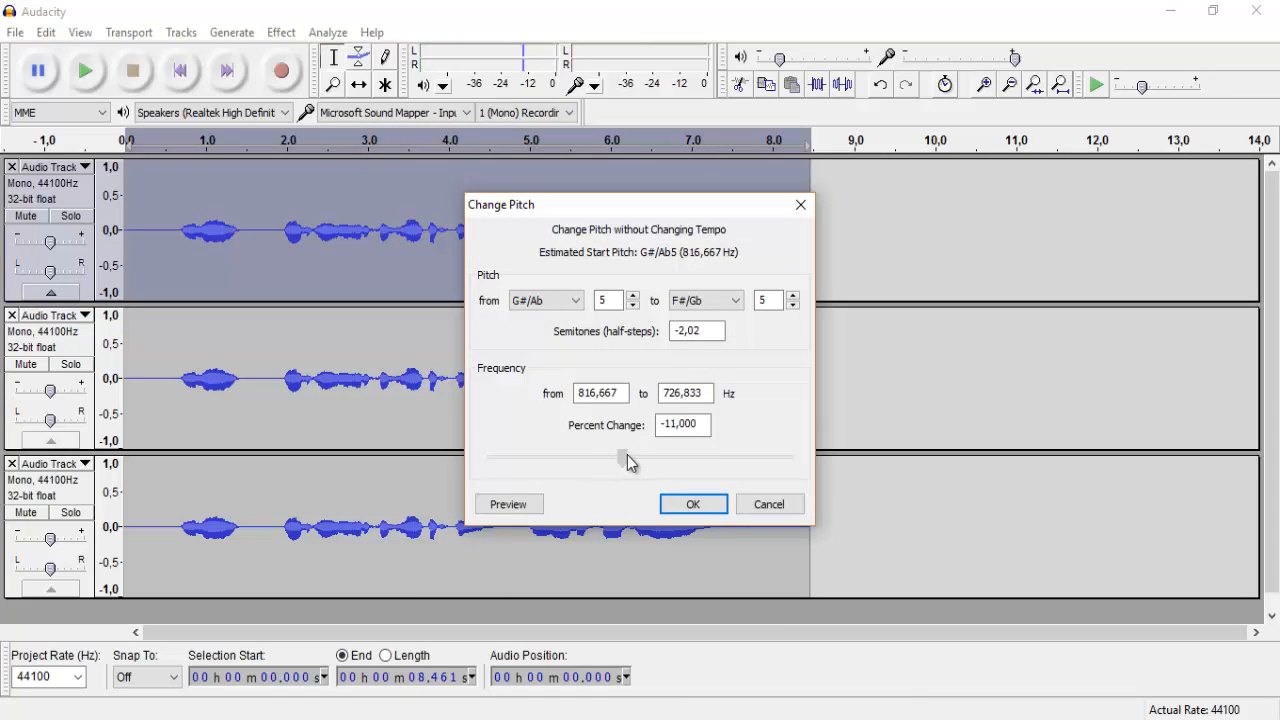
left_click_drag(620, 458, 635, 458)
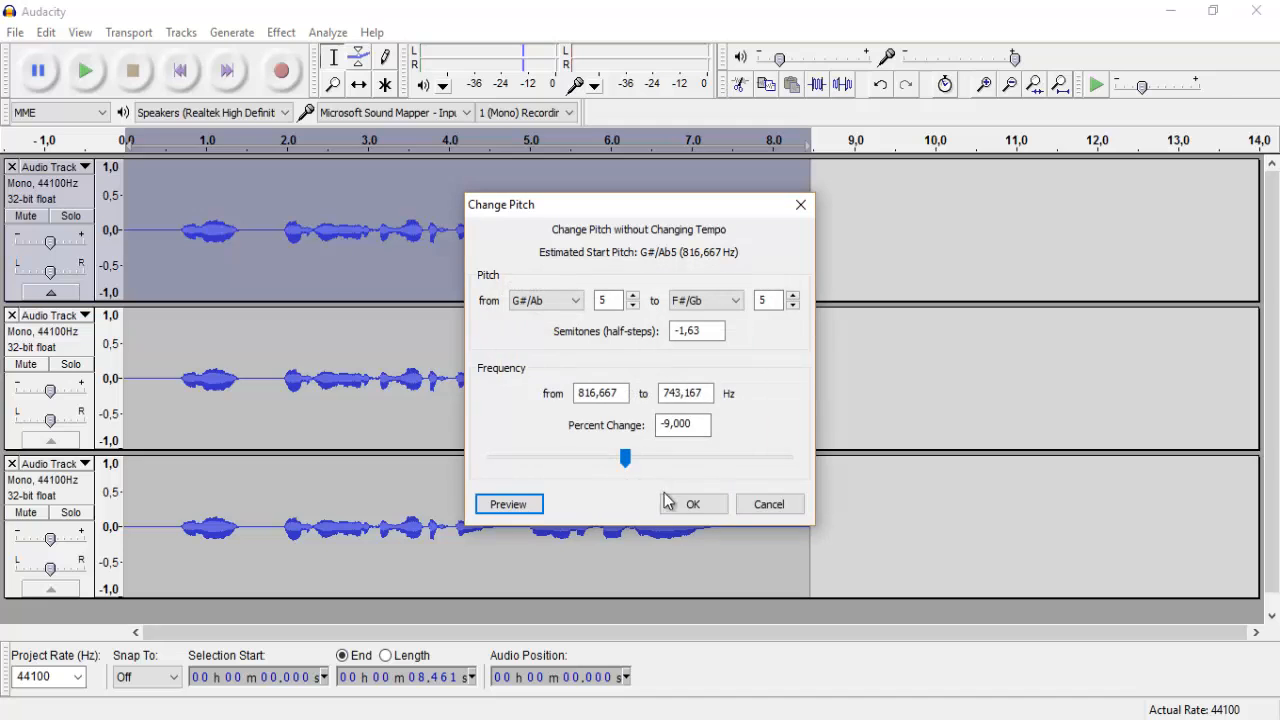
left_click(692, 504)
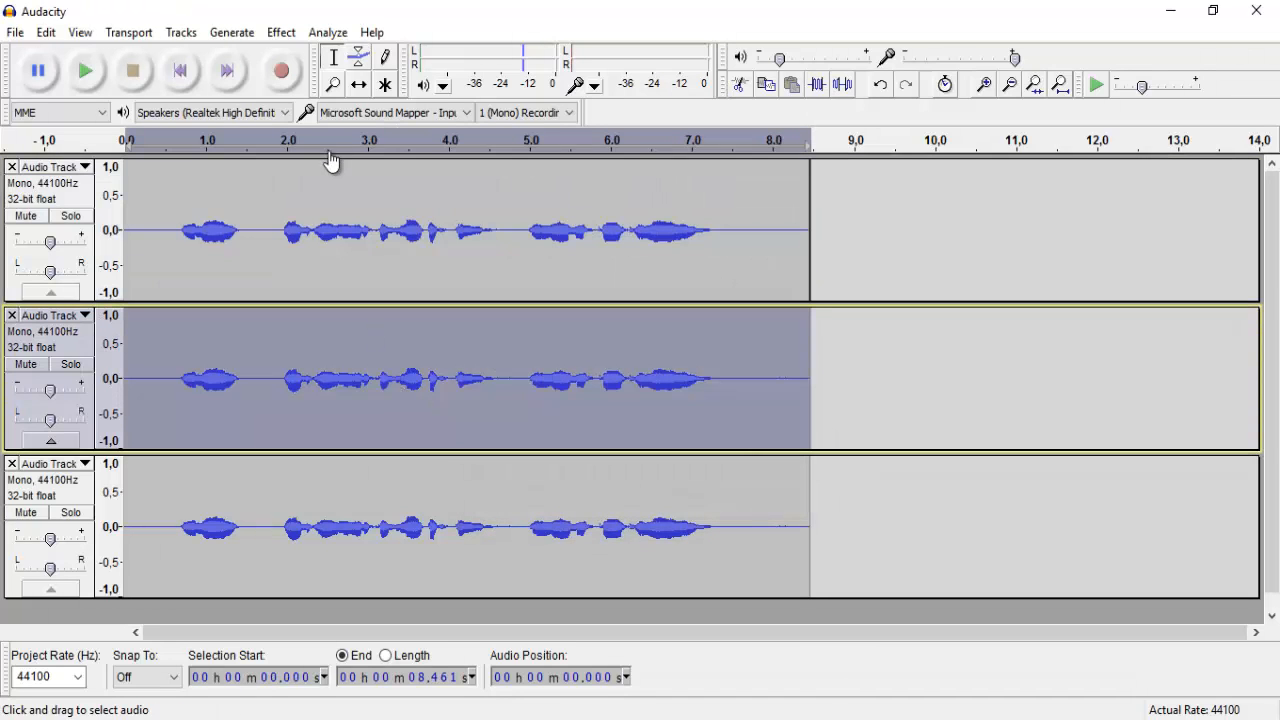
Step: Set Change Pitch to about +1 semitone for the second voice track
left_click(281, 32)
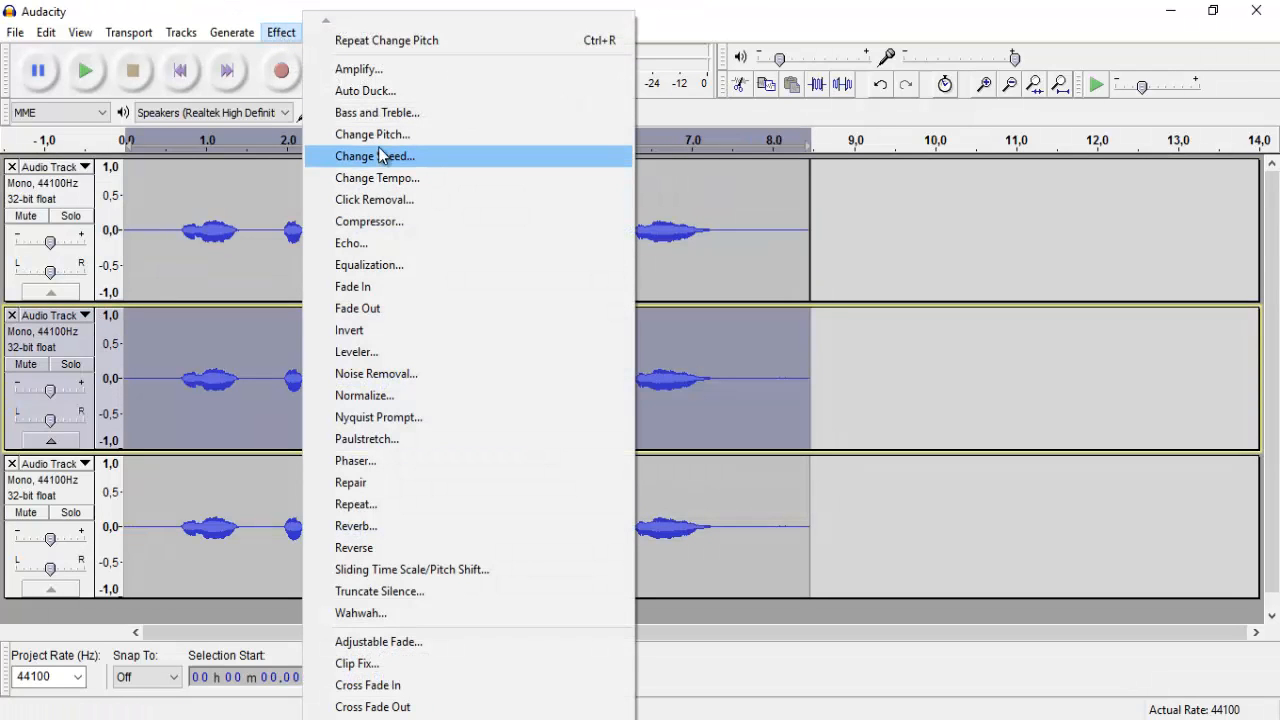
left_click(372, 134)
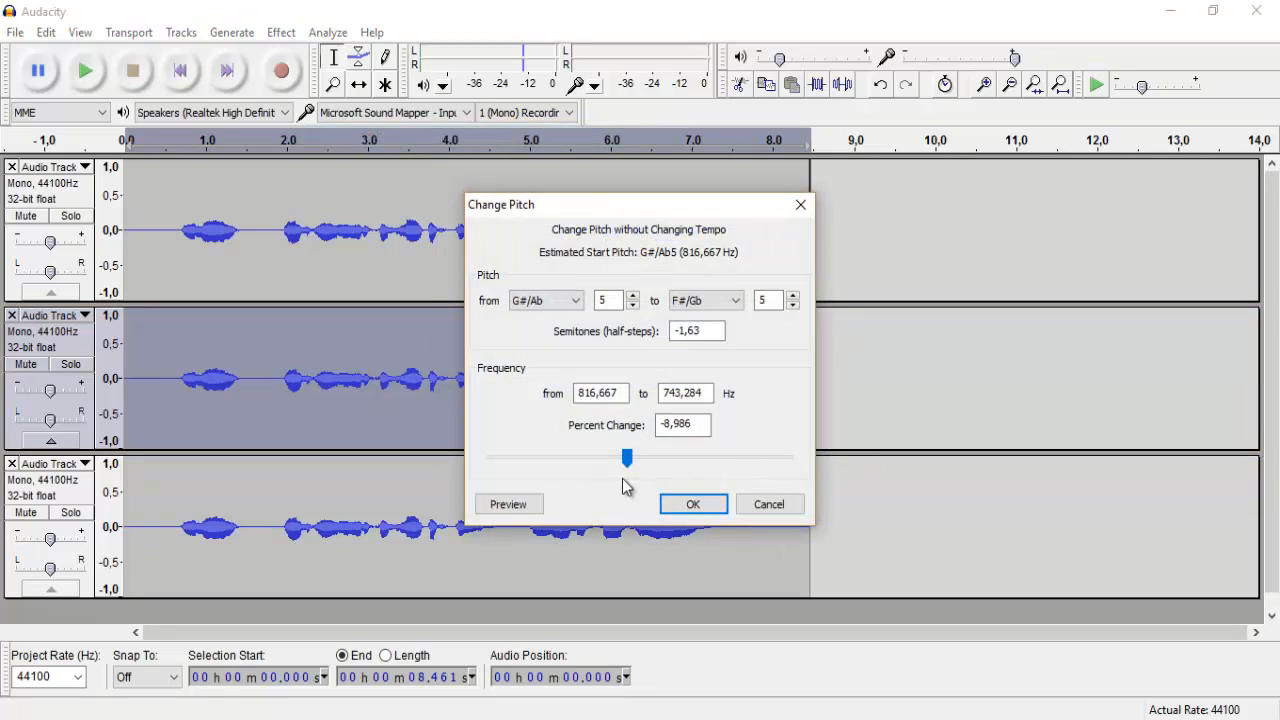
left_click_drag(627, 458, 640, 460)
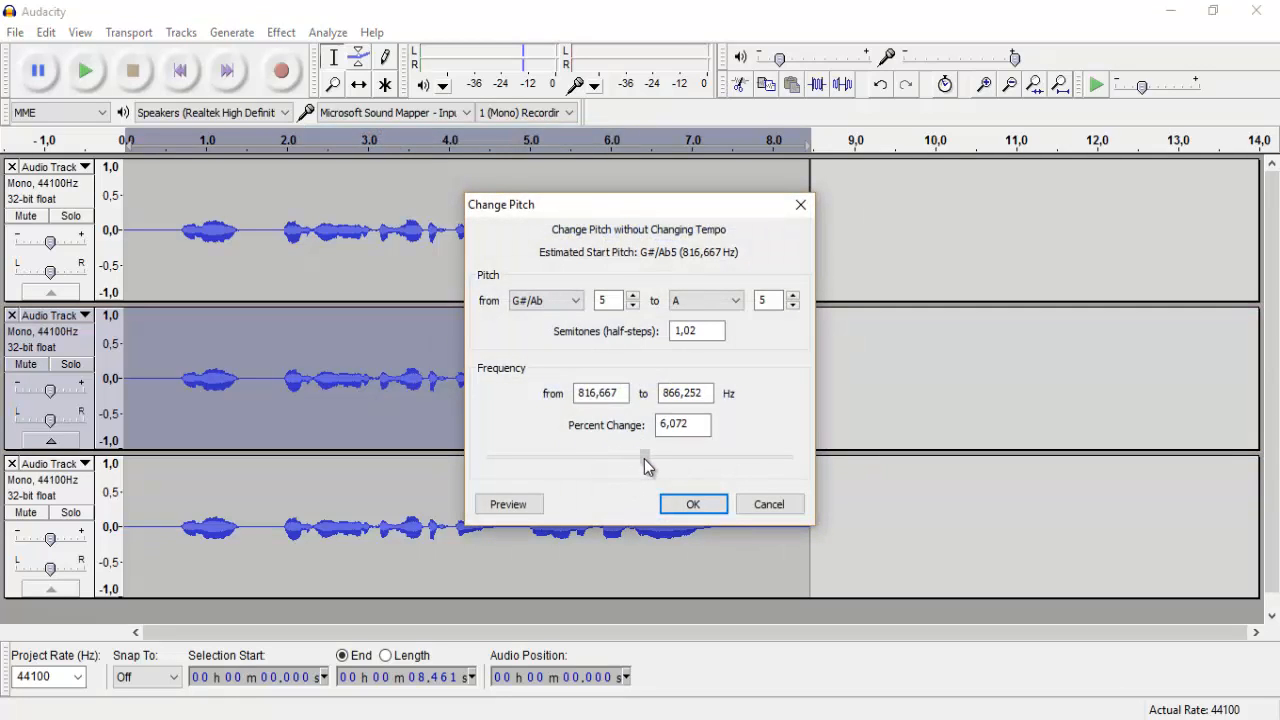
left_click_drag(630, 458, 647, 458)
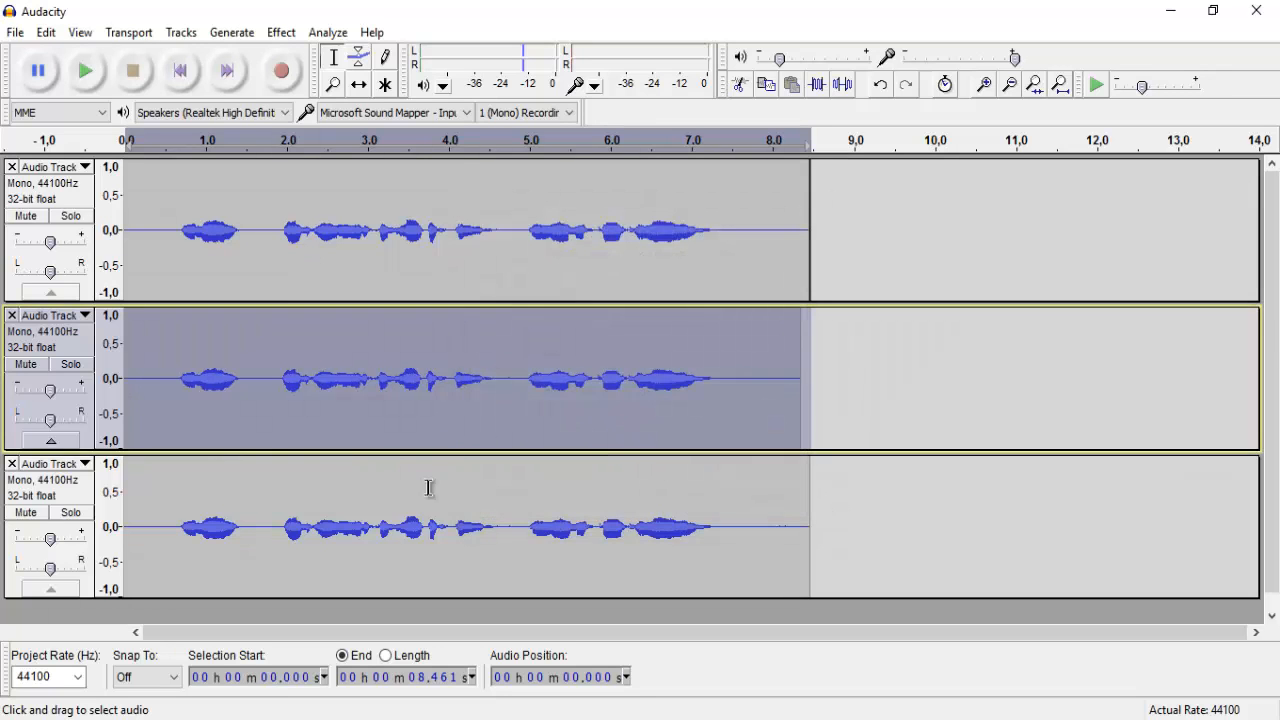
Step: Apply Change Pitch of about +2.78 semitones to the third voice track
left_click(281, 32)
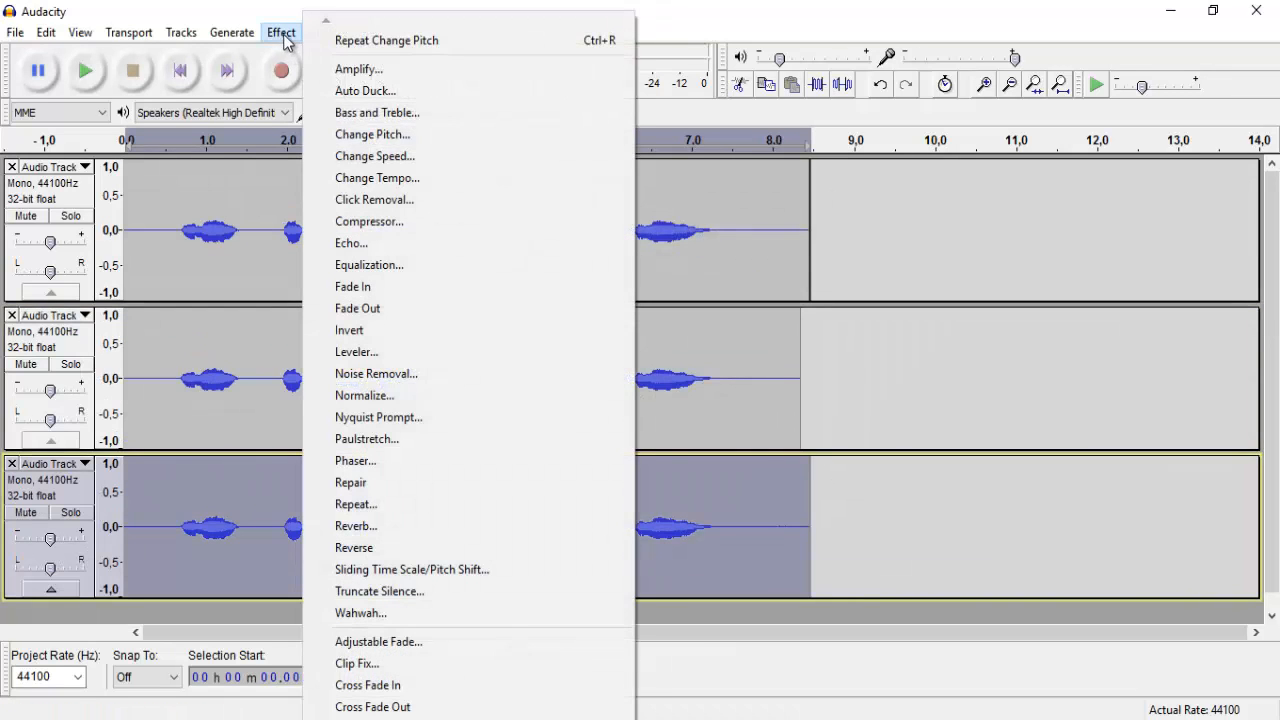
mouse_move(400, 134)
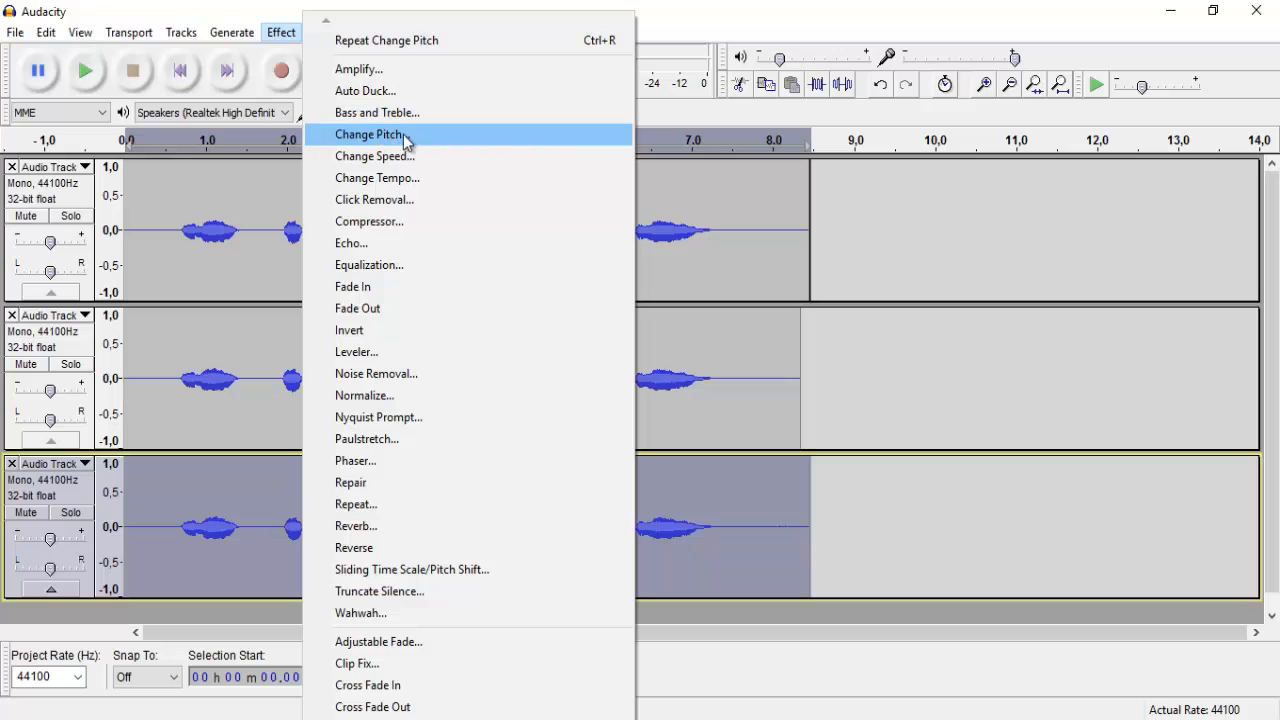
left_click(369, 134)
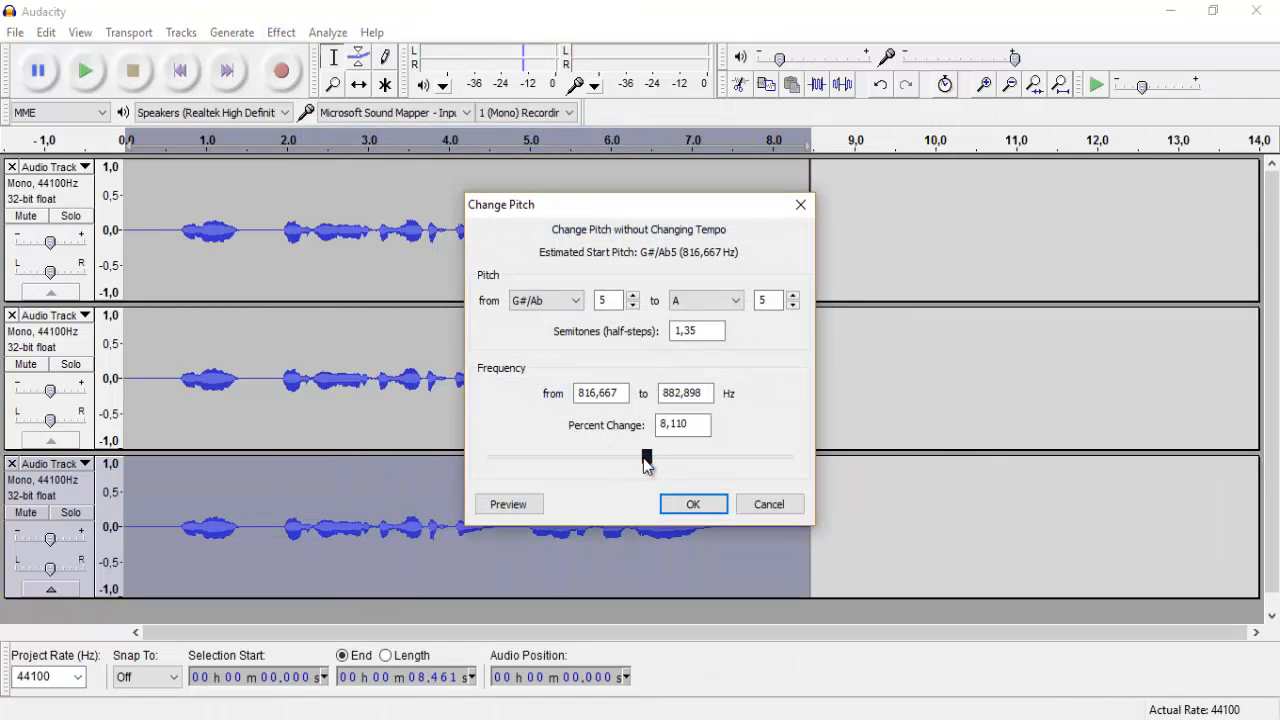
left_click_drag(645, 458, 652, 458)
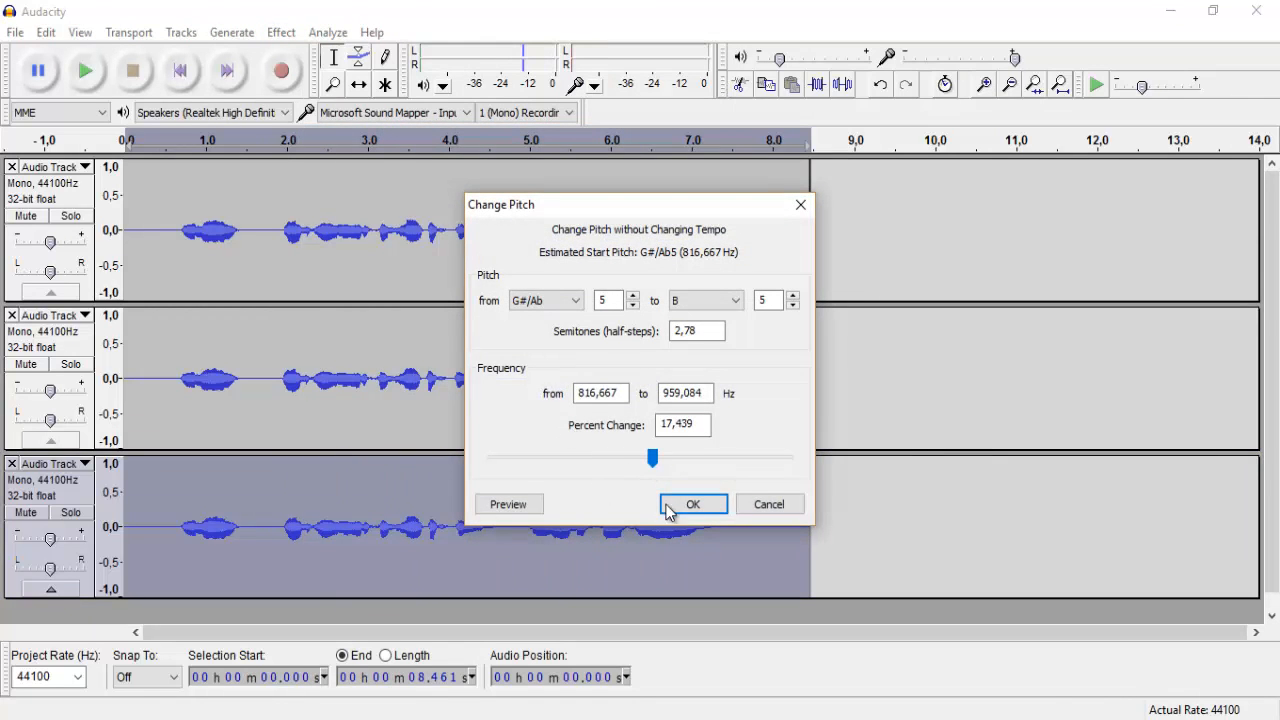
left_click(693, 504)
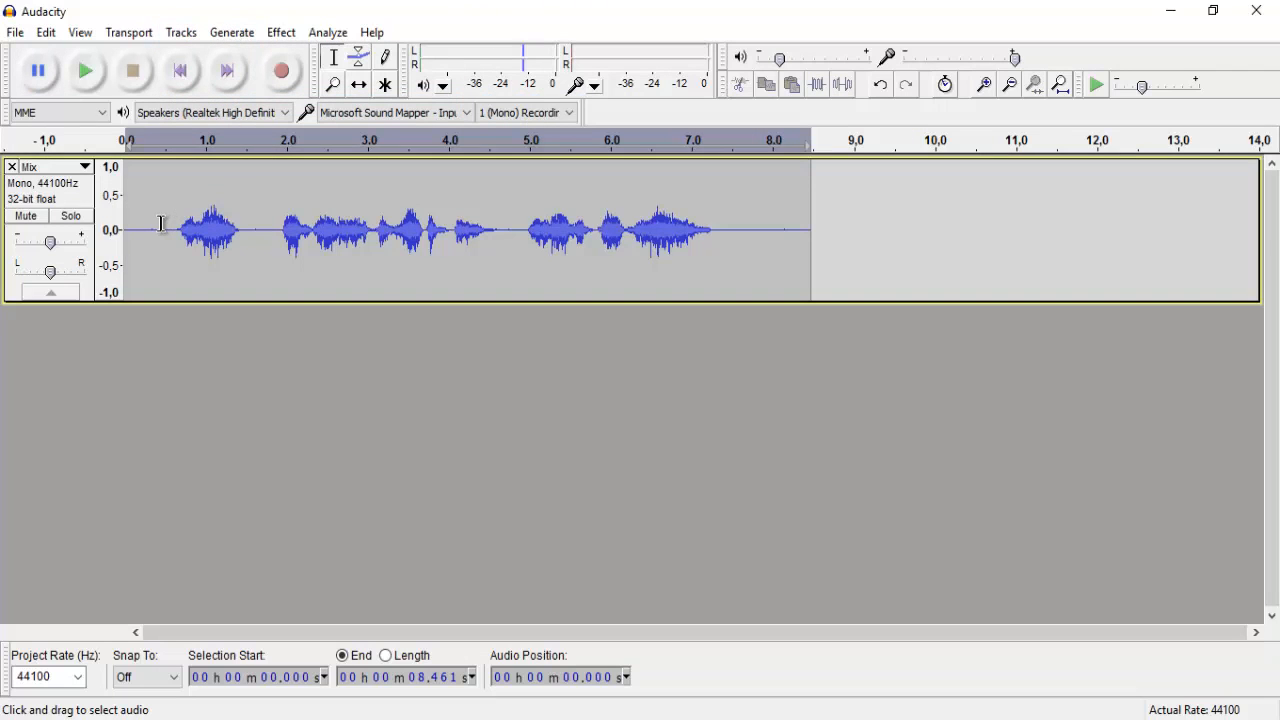
Step: Apply Change Pitch of about +1.35 semitones (8.117%) to the Mix track
left_click(281, 32)
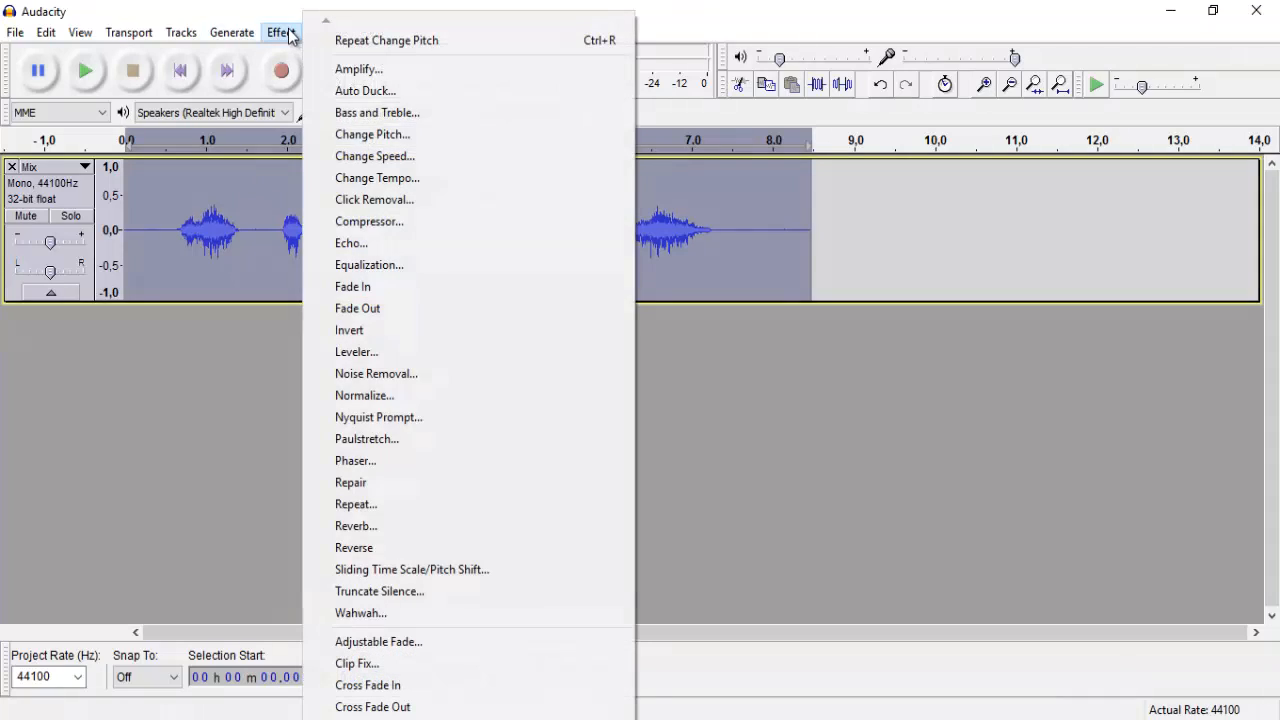
left_click(372, 134)
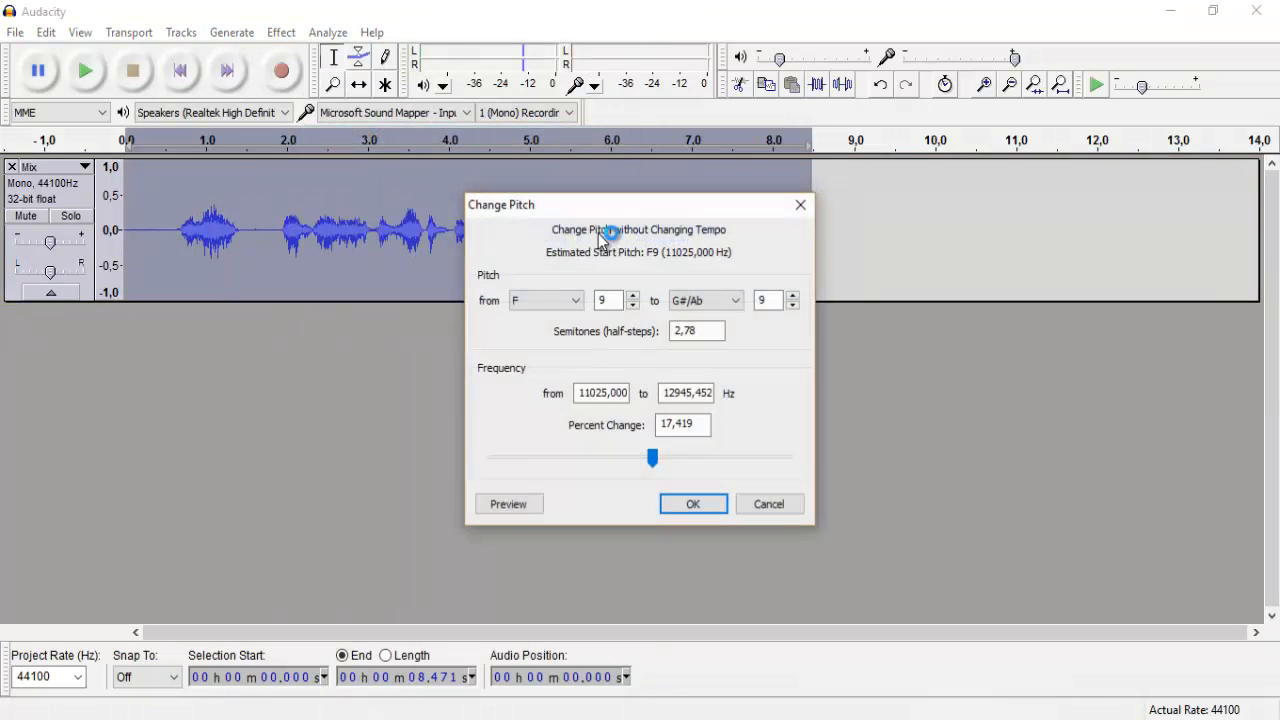
left_click_drag(652, 458, 645, 458)
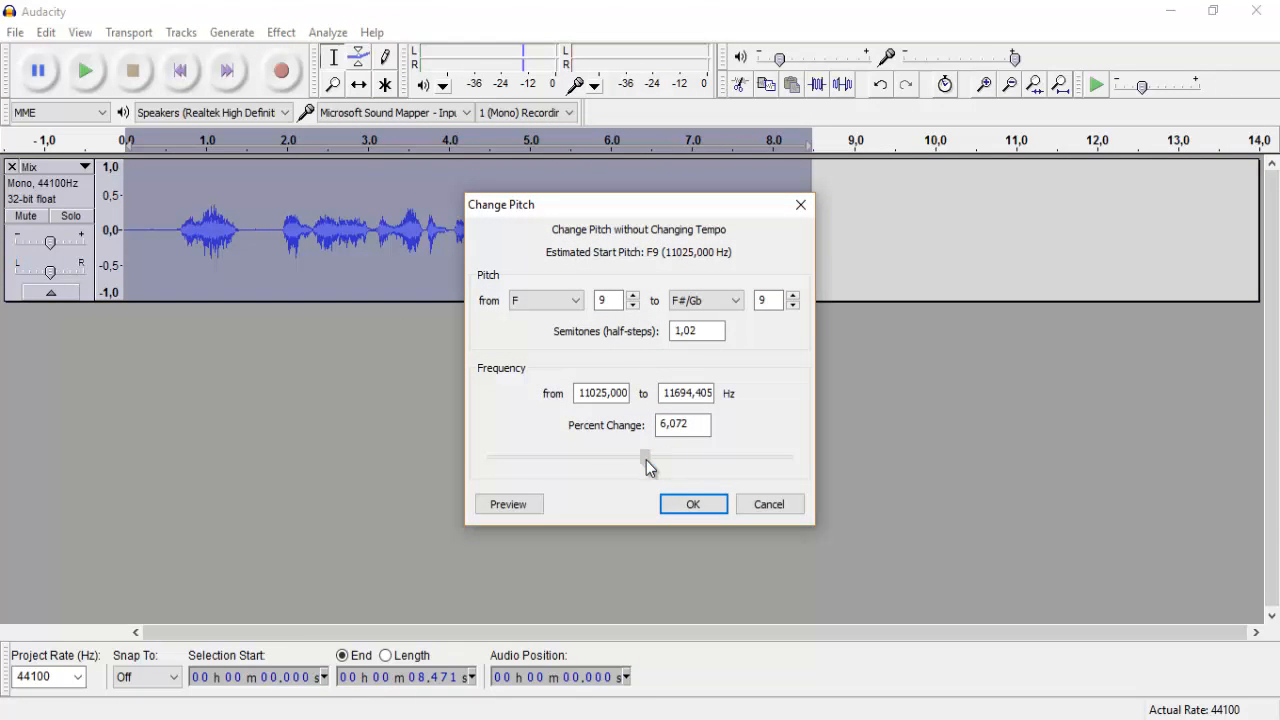
left_click_drag(648, 458, 643, 458)
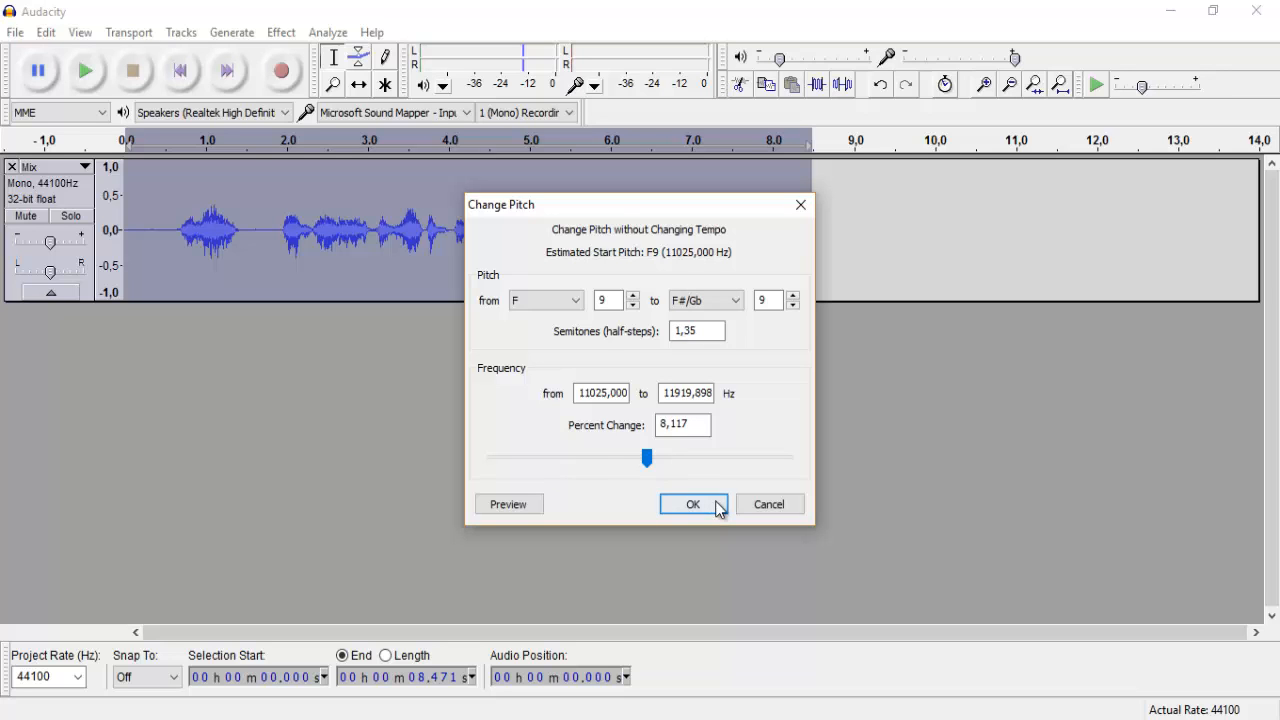
left_click(693, 504)
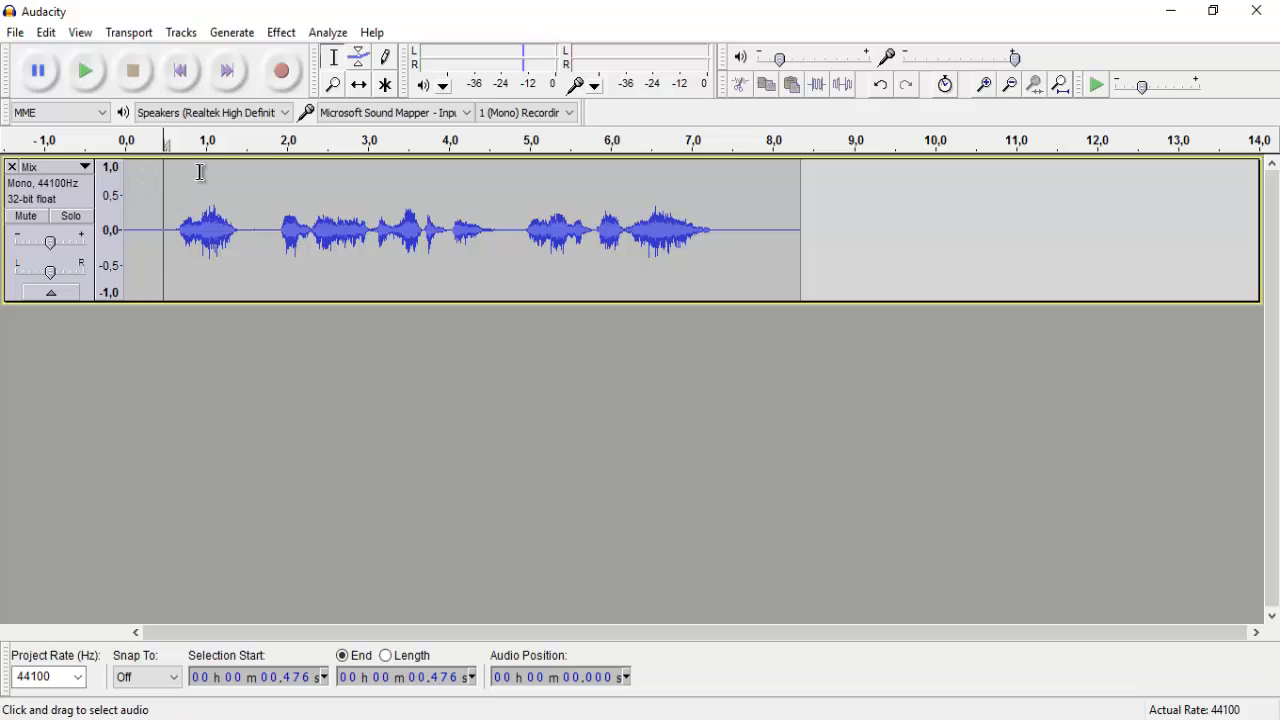
mouse_move(85, 70)
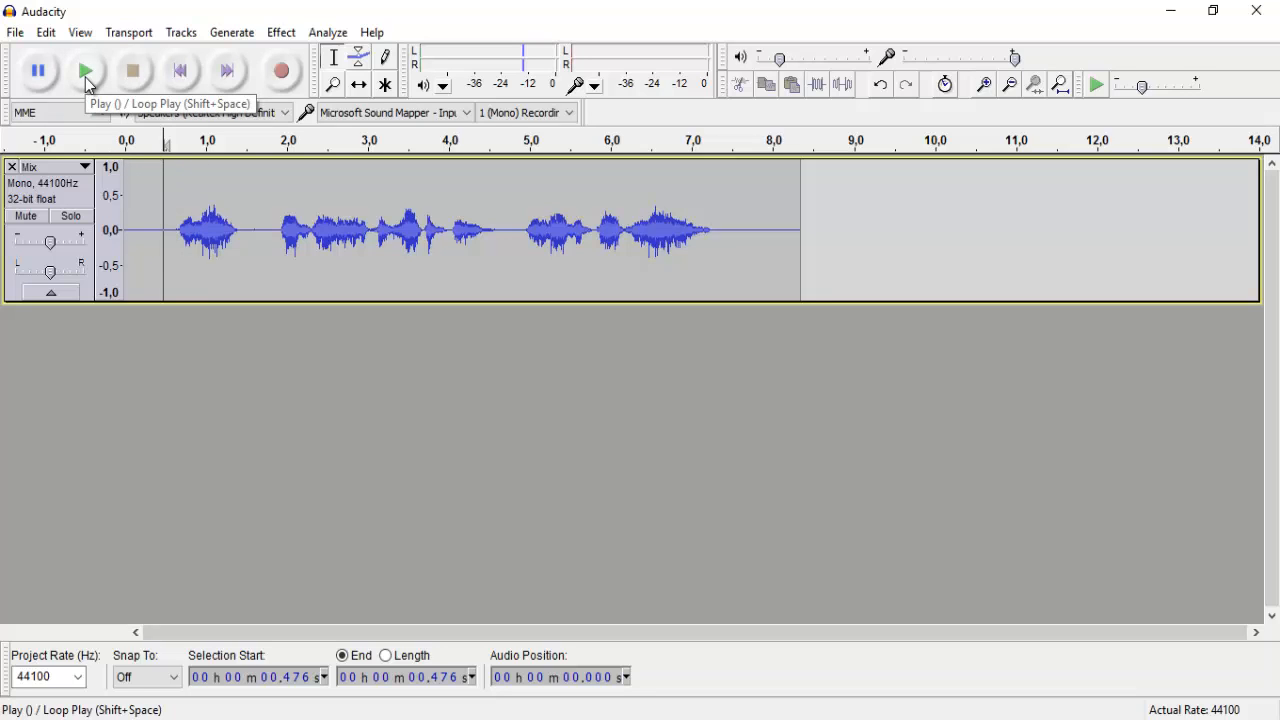
left_click(85, 70)
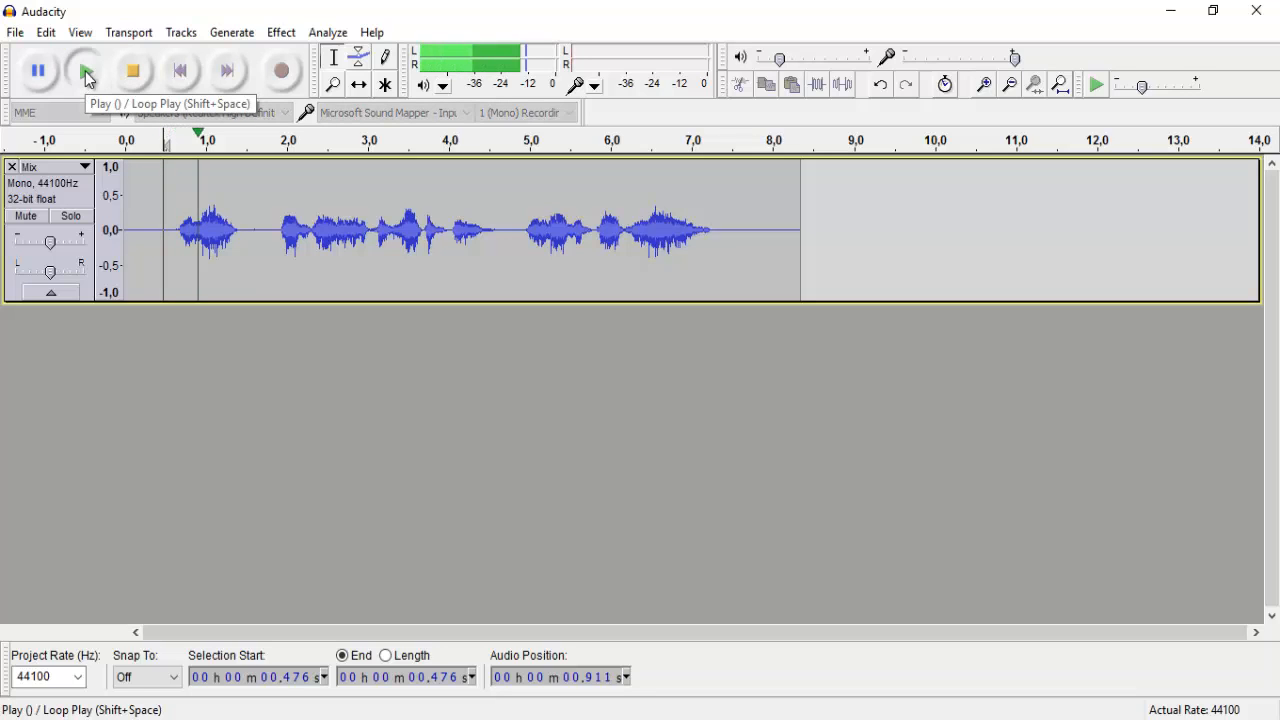
left_click(85, 70)
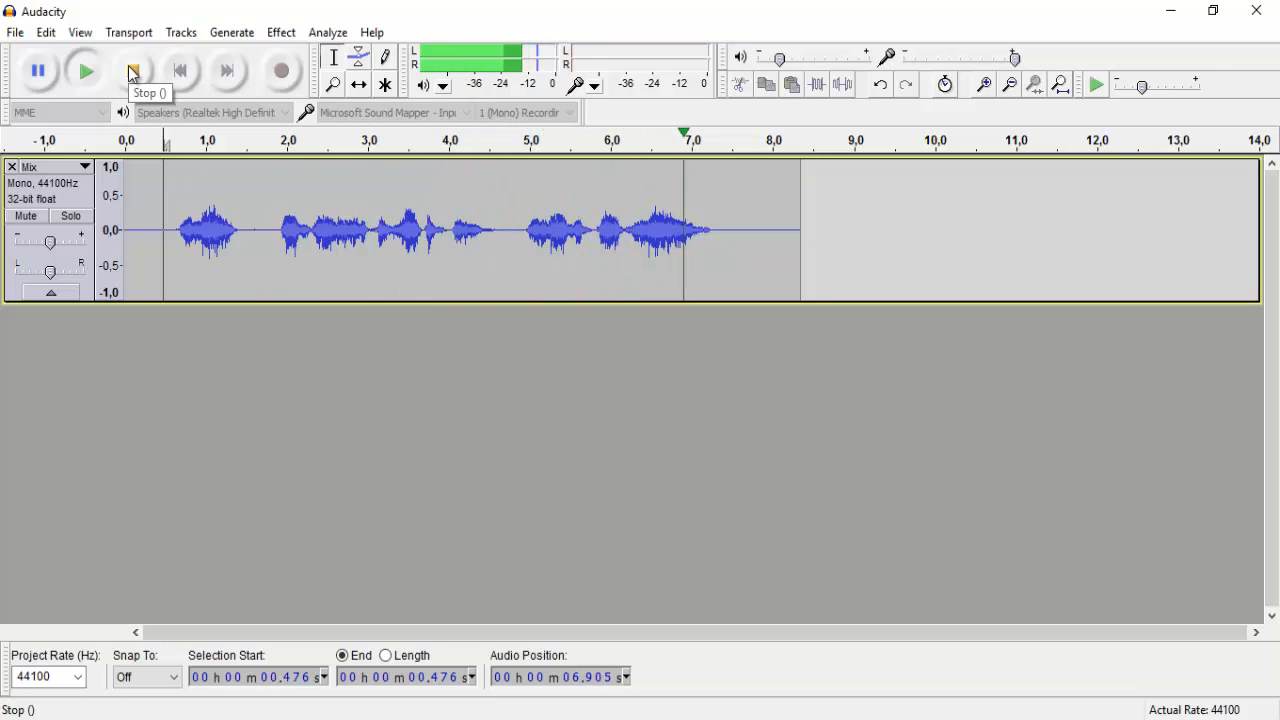
left_click(132, 70)
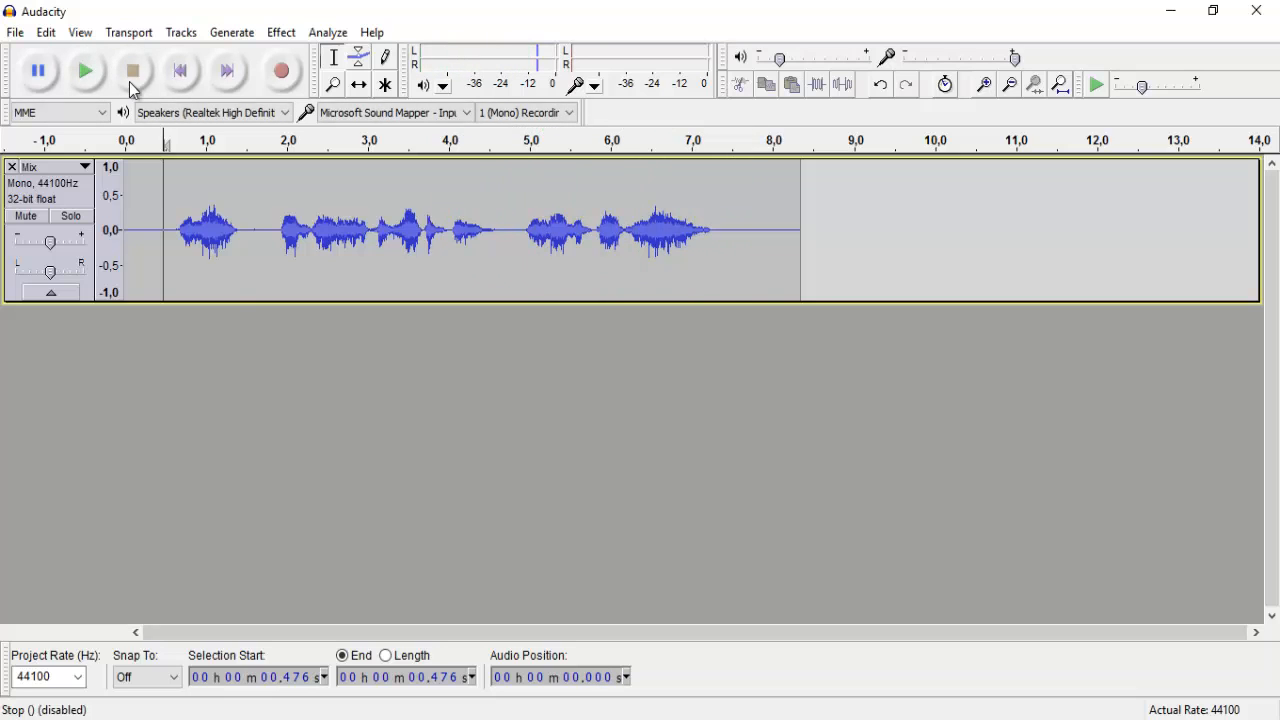